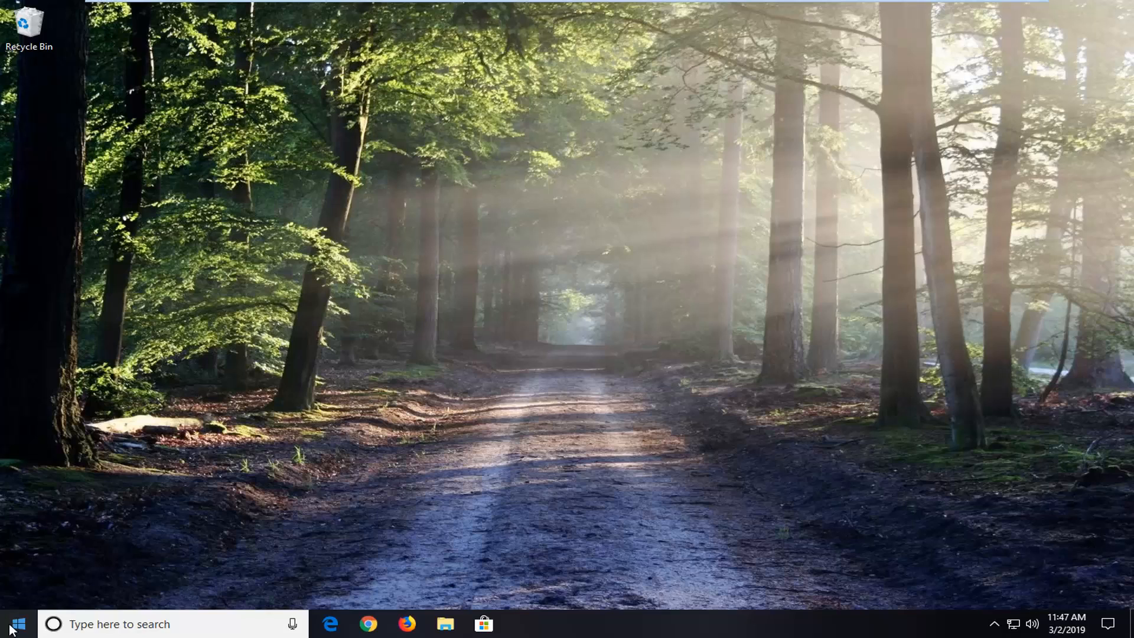
Step: Search the Start menu for "services" to find the Services desktop app
click(11, 623)
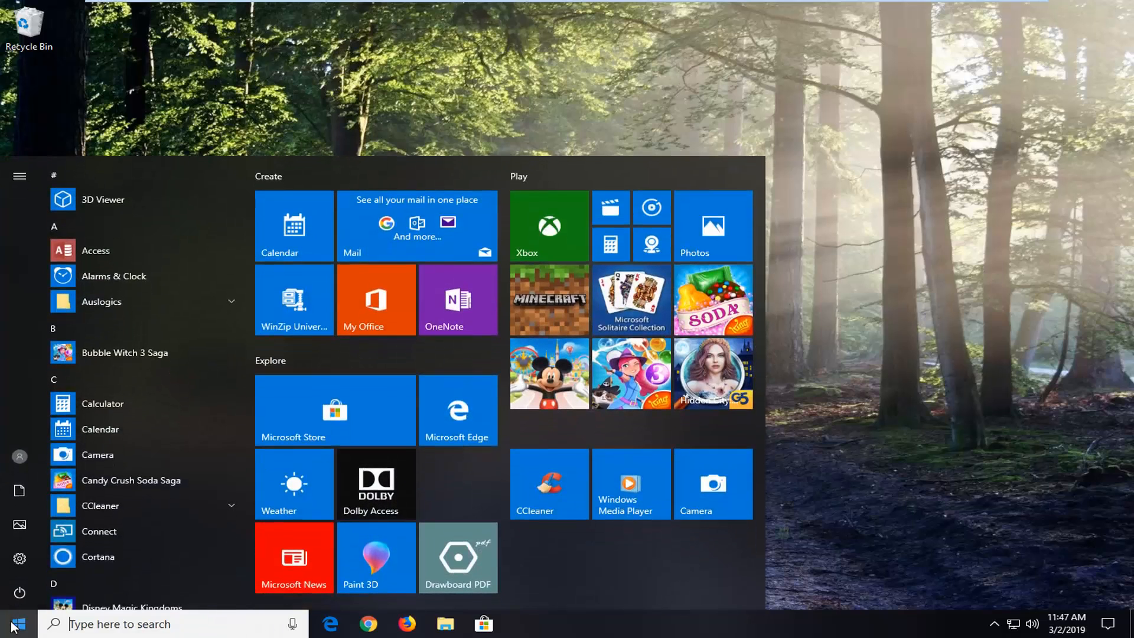
text(services)
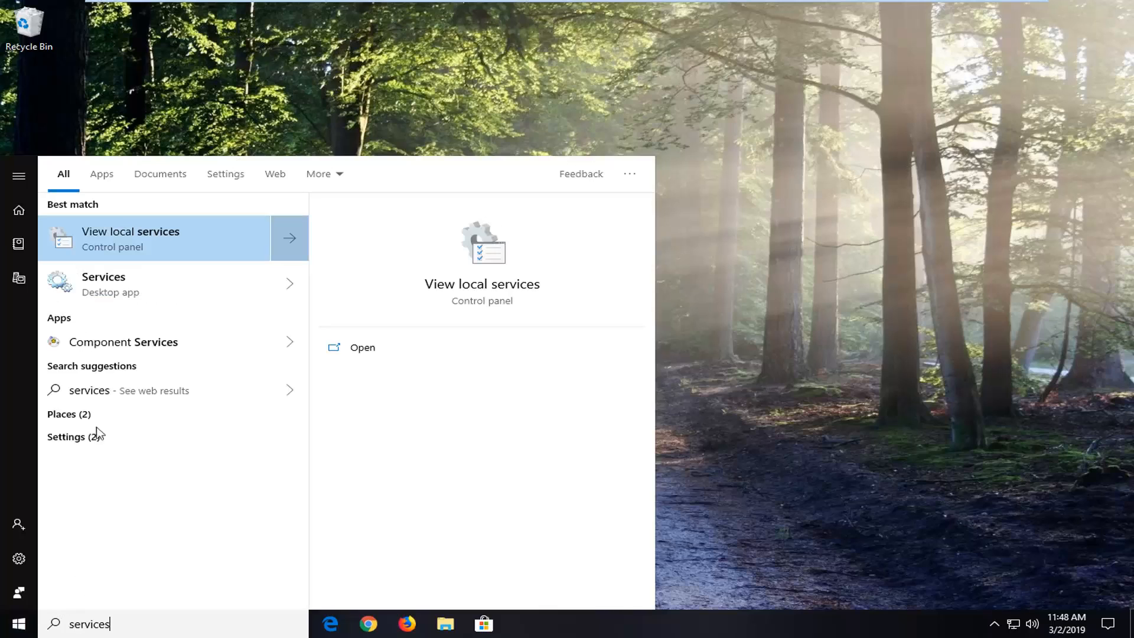
mouse_move(108, 263)
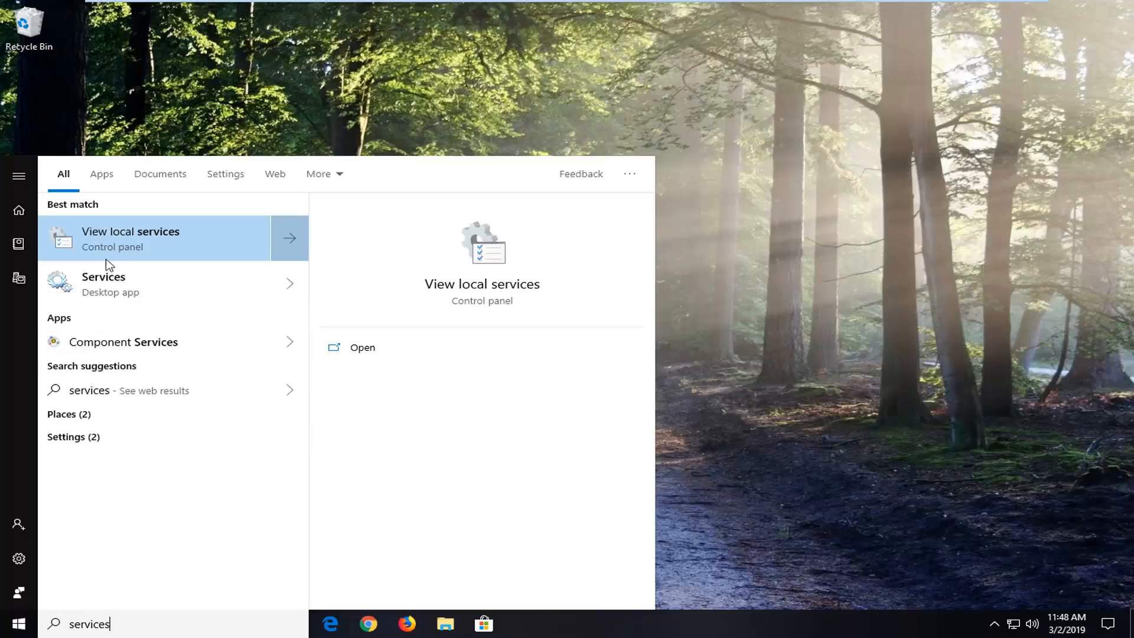
mouse_move(86, 286)
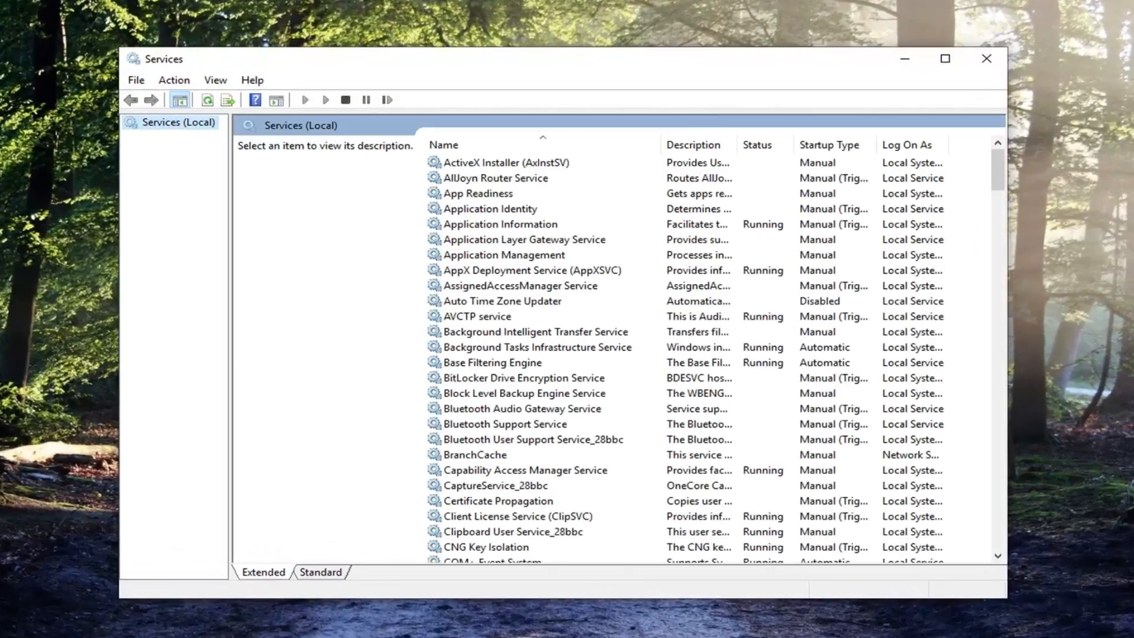
Step: Select the Windows Update service to show it as Running with its description
scroll(down, 3)
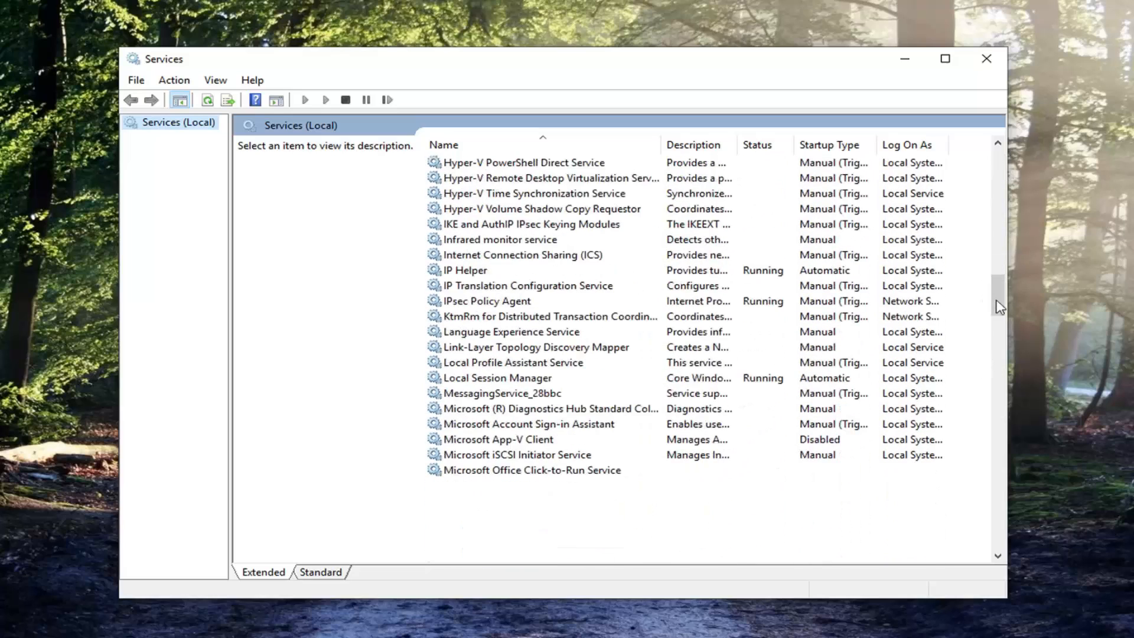
scroll(down, 3)
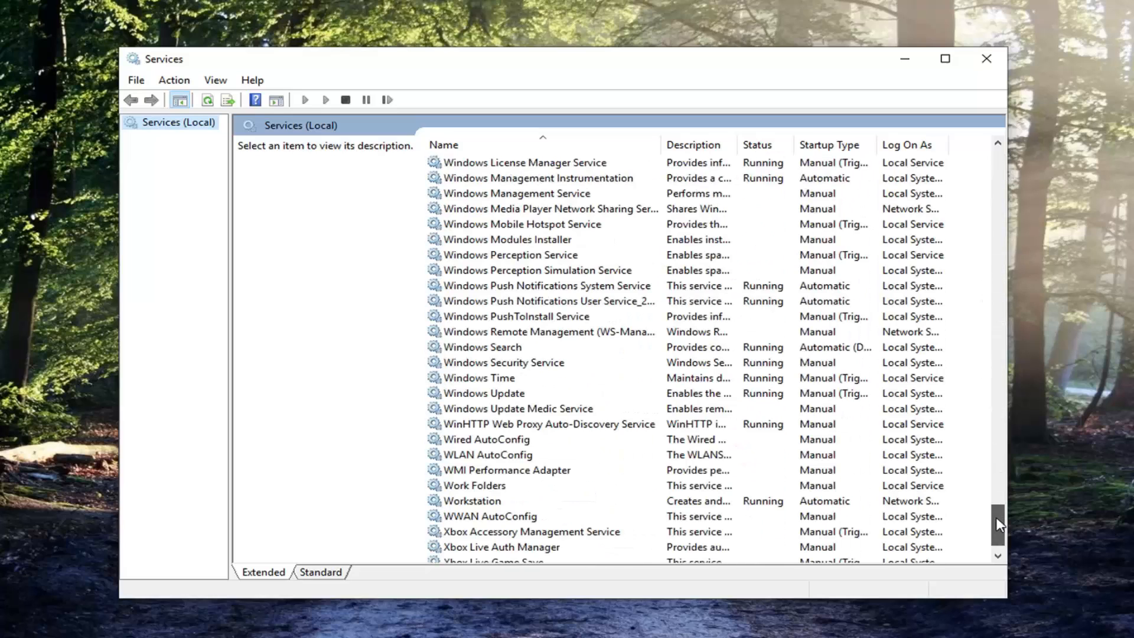
click(483, 392)
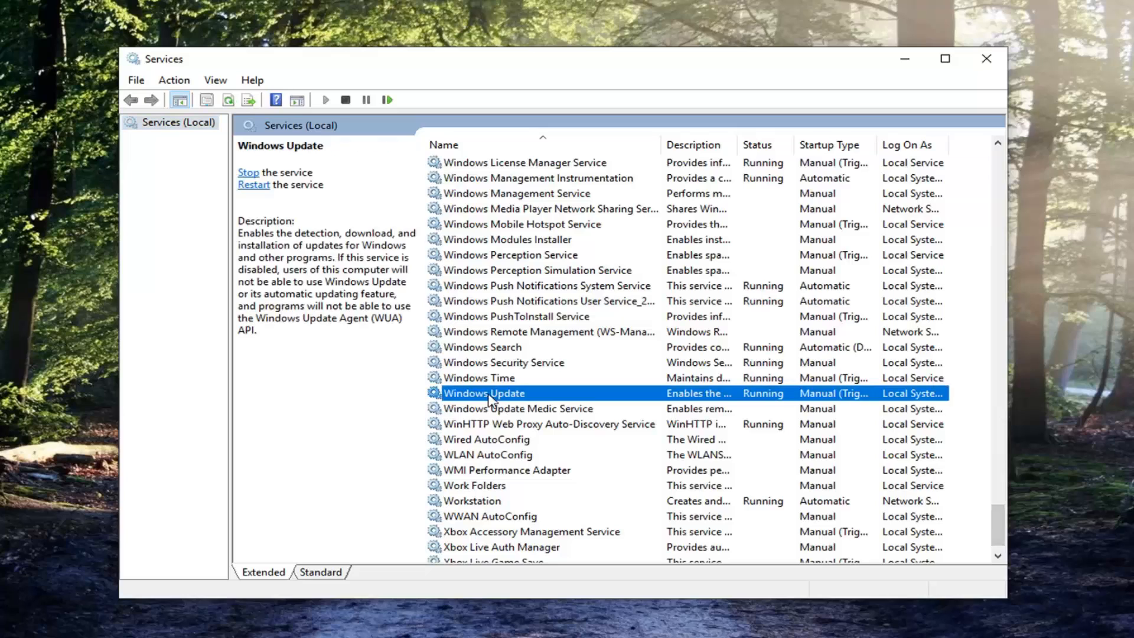
Step: Set Windows Update's startup type to Automatic, check its Log On account, and apply the change
double_click(484, 392)
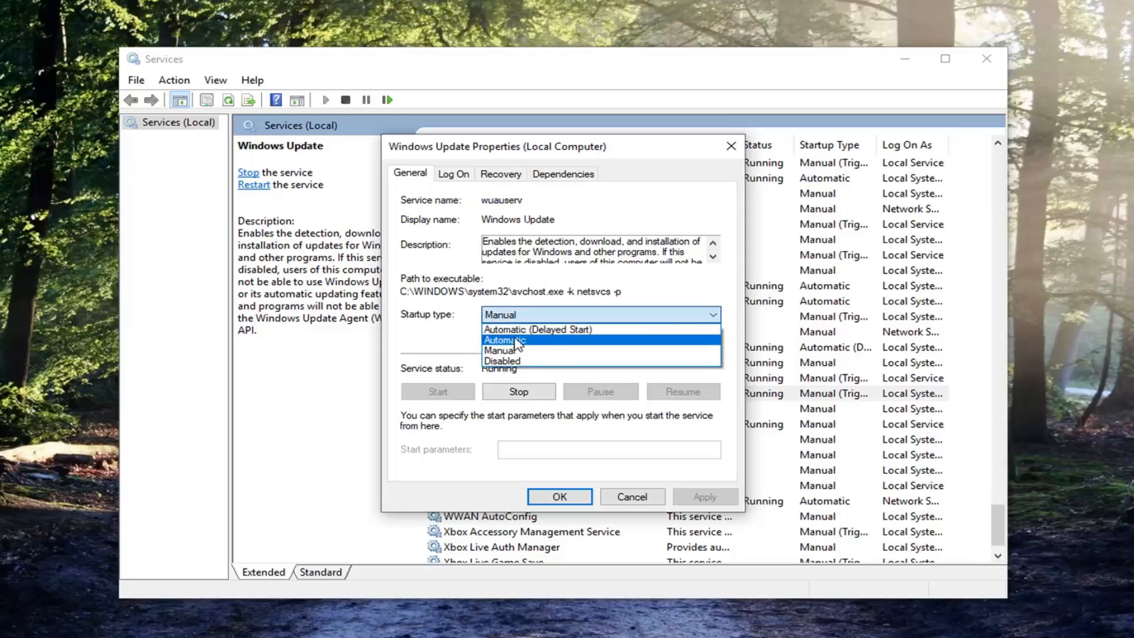
click(505, 341)
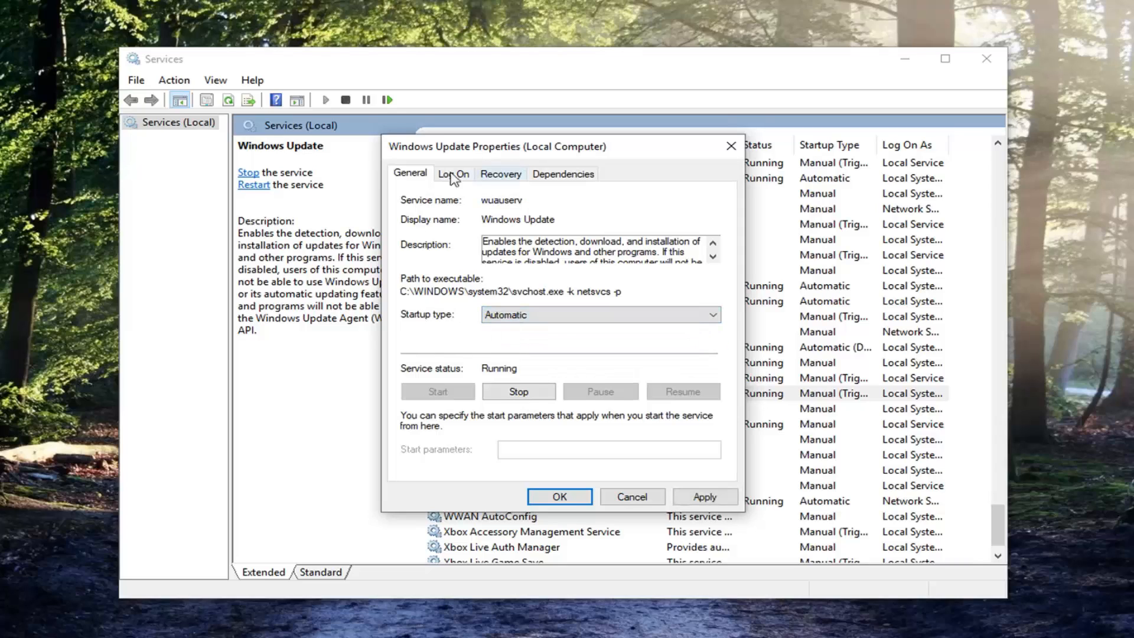
click(453, 174)
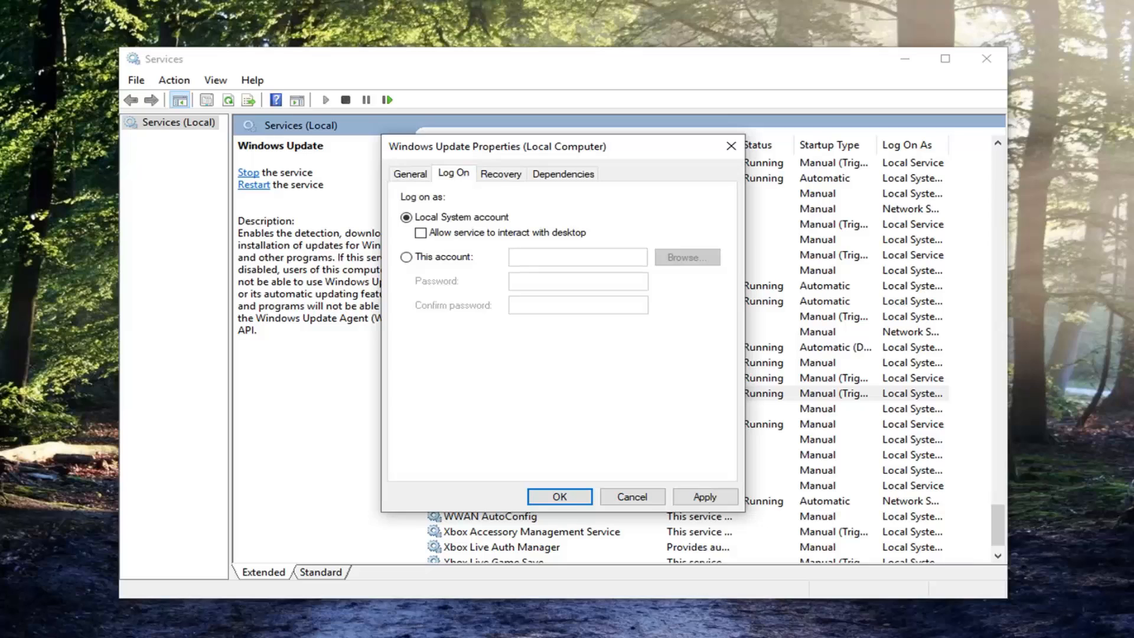
mouse_move(575, 315)
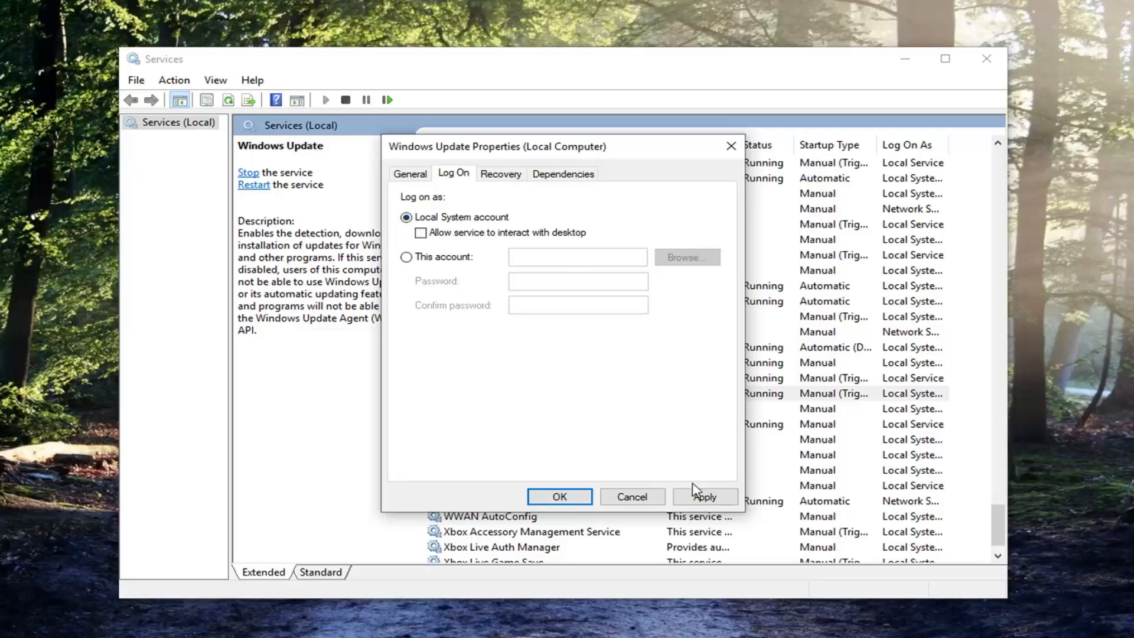
click(559, 498)
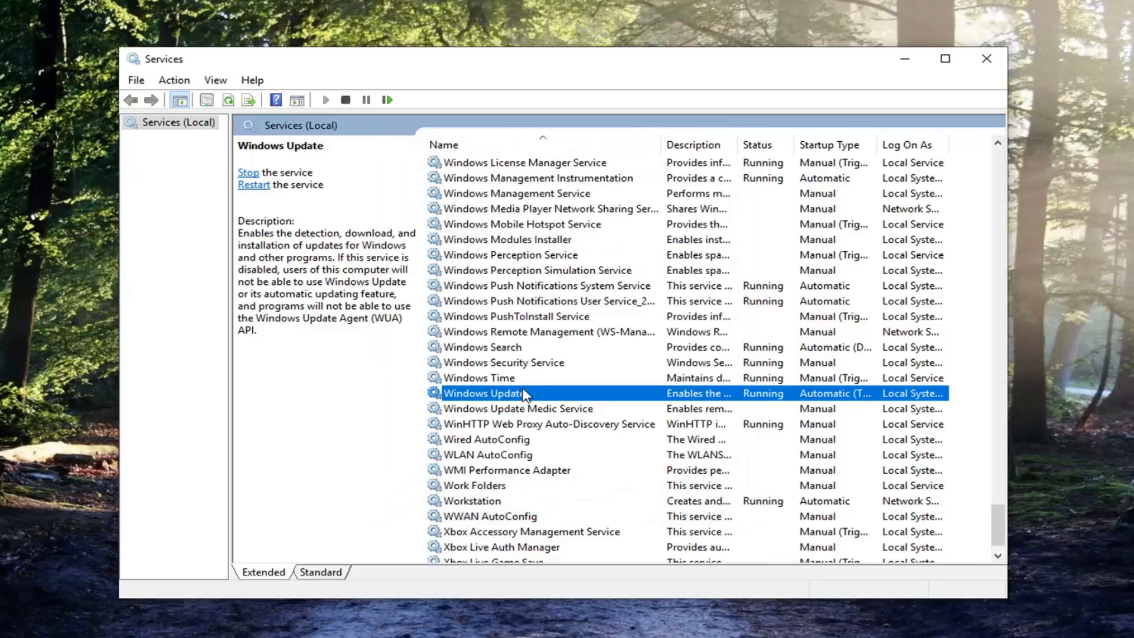
mouse_move(524, 385)
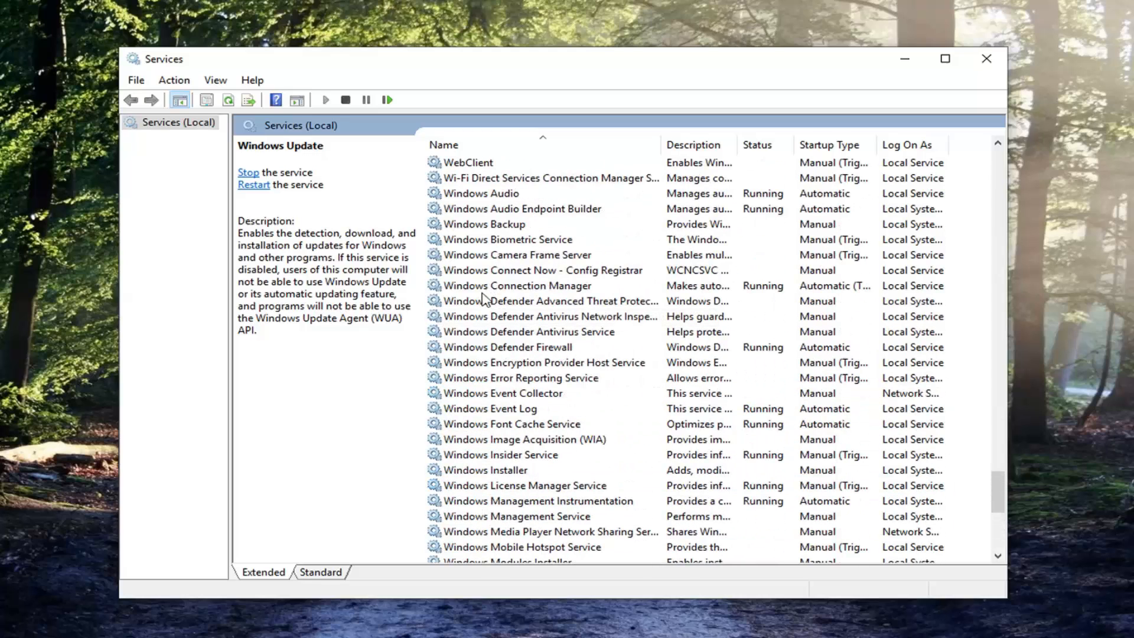
double_click(507, 348)
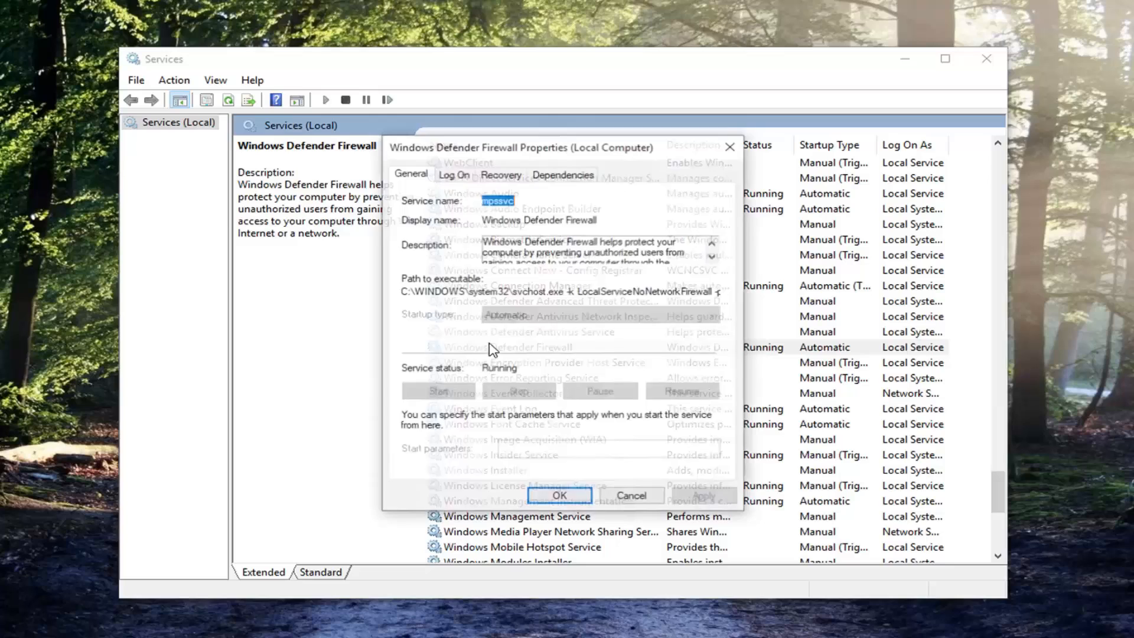
click(453, 174)
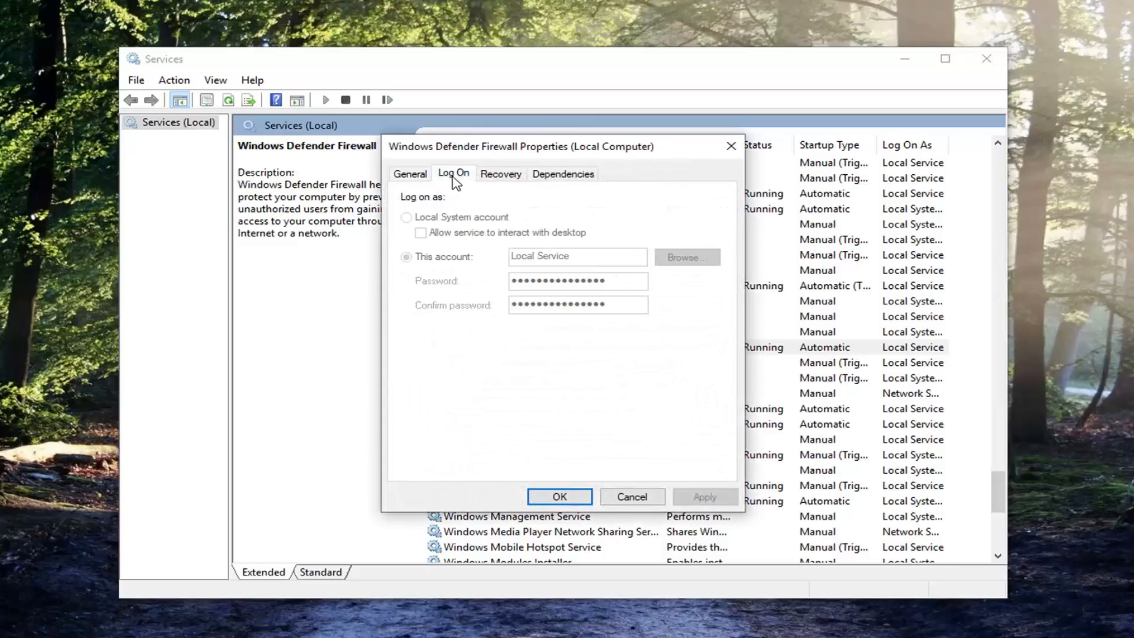
click(410, 173)
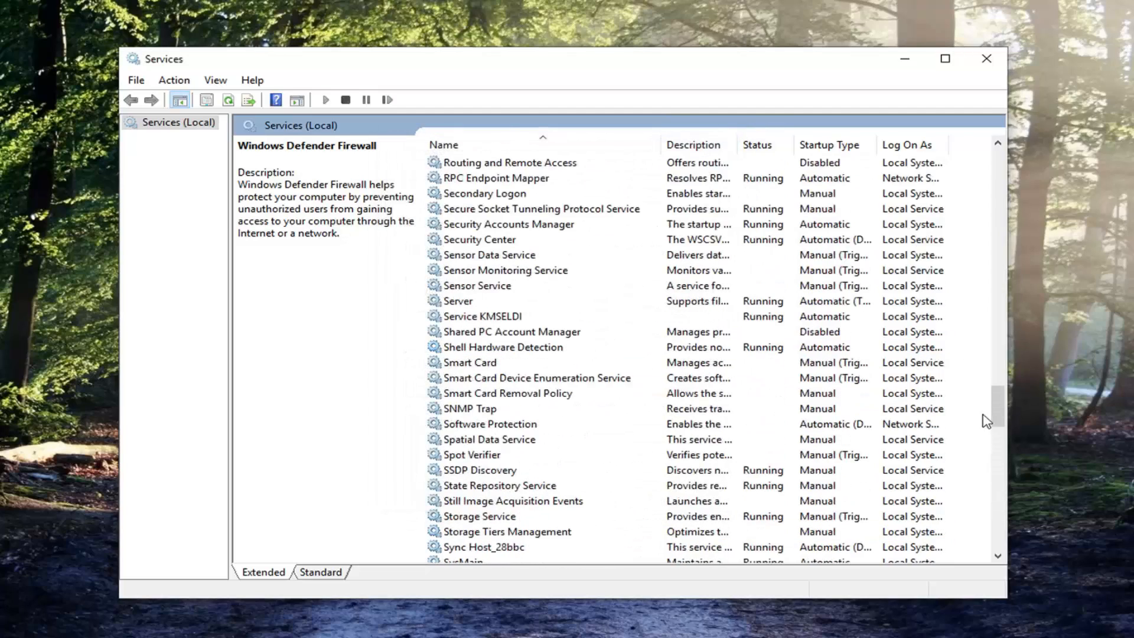
Step: Confirm DCOM Server Process Launcher starts automatically, then close the Services console
drag(995, 420, 995, 297)
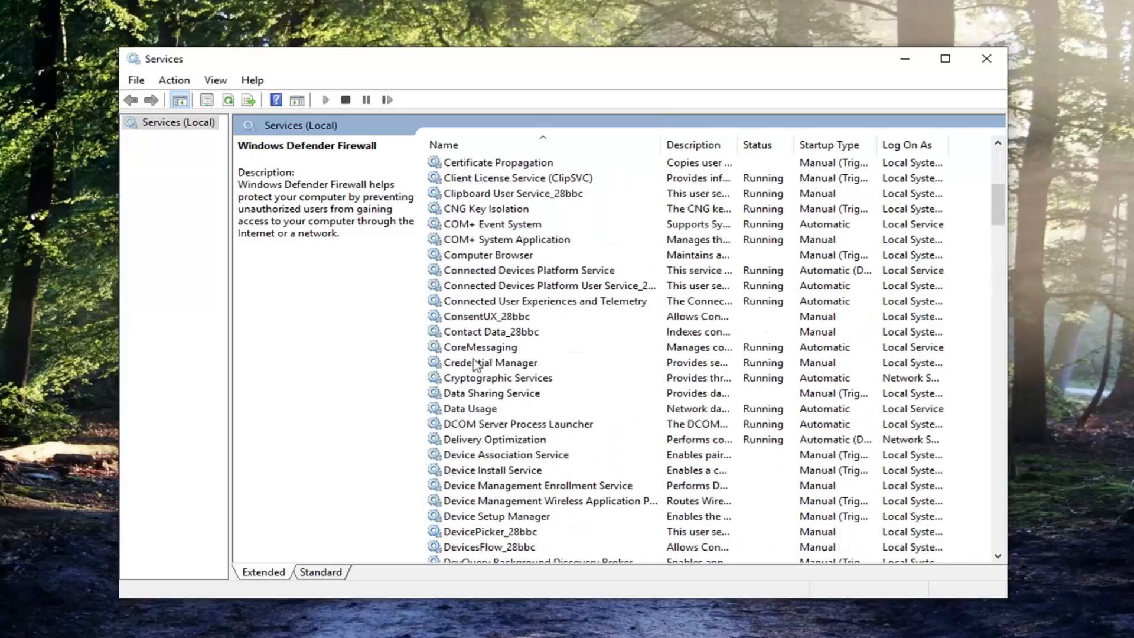
click(517, 424)
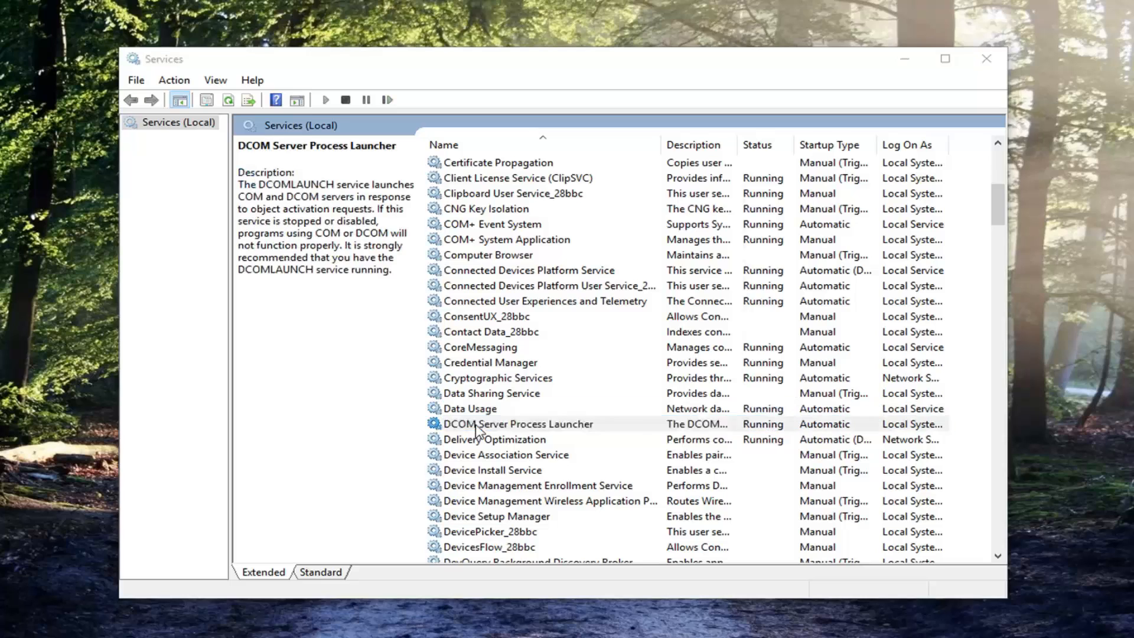
double_click(518, 424)
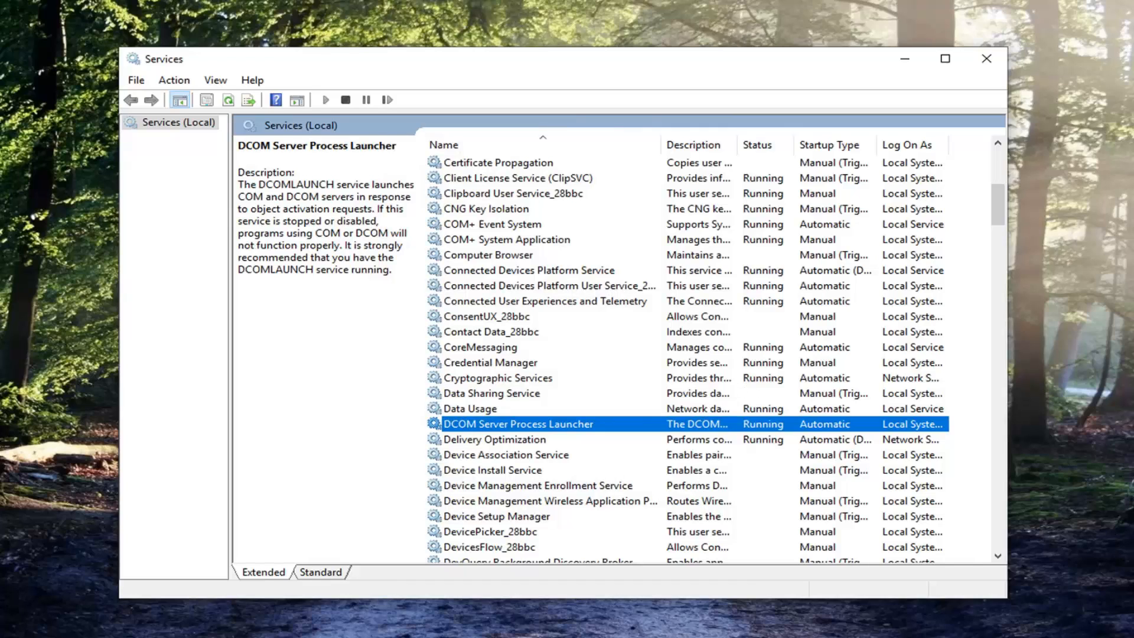
click(986, 60)
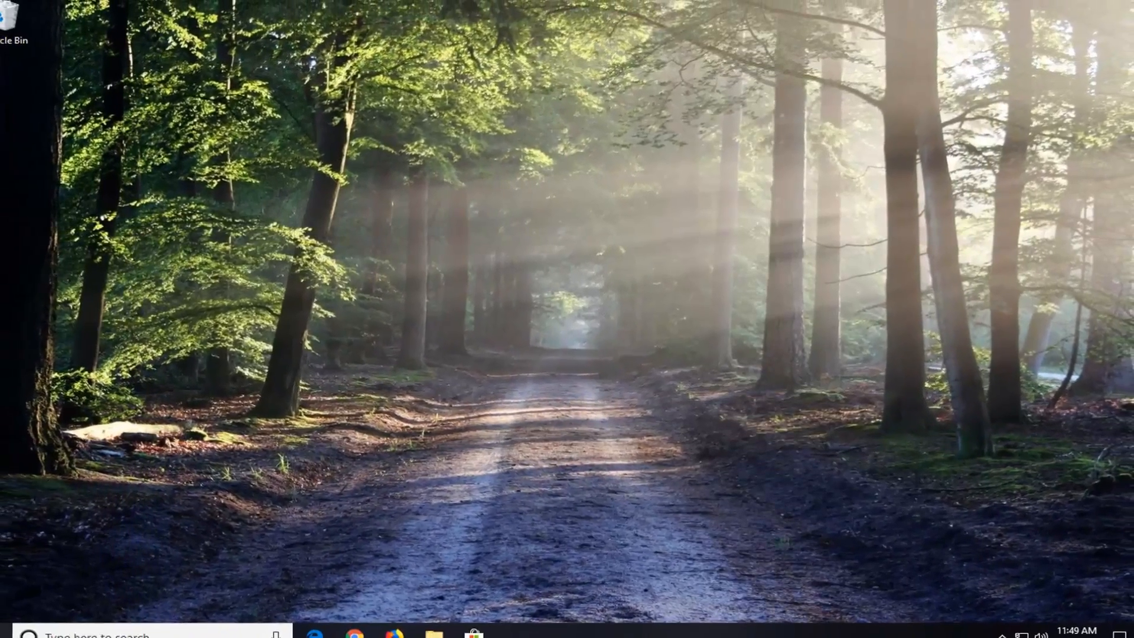
Step: Search the Start menu for "troubleshoot settings" and open the Troubleshoot settings page
click(13, 624)
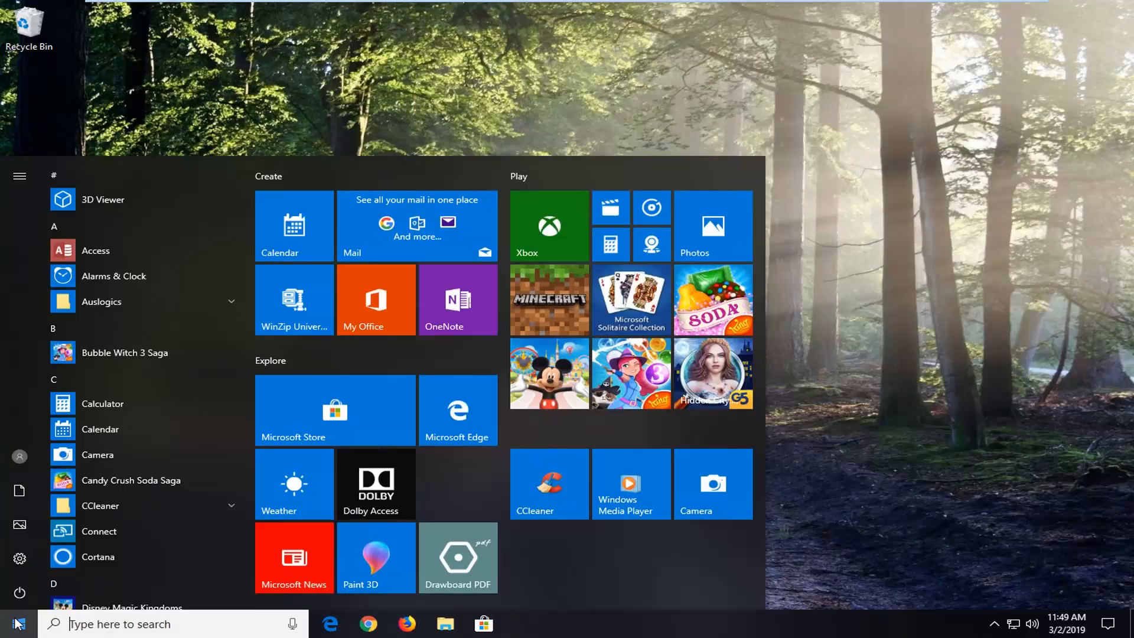
text(t)
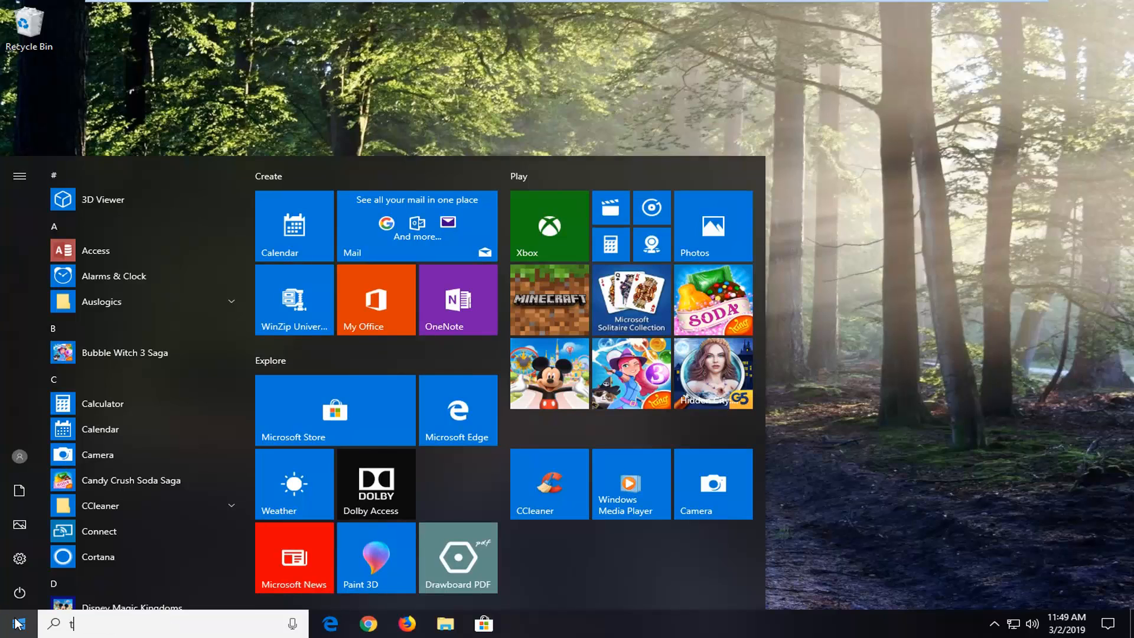
text(roubleshoot settings)
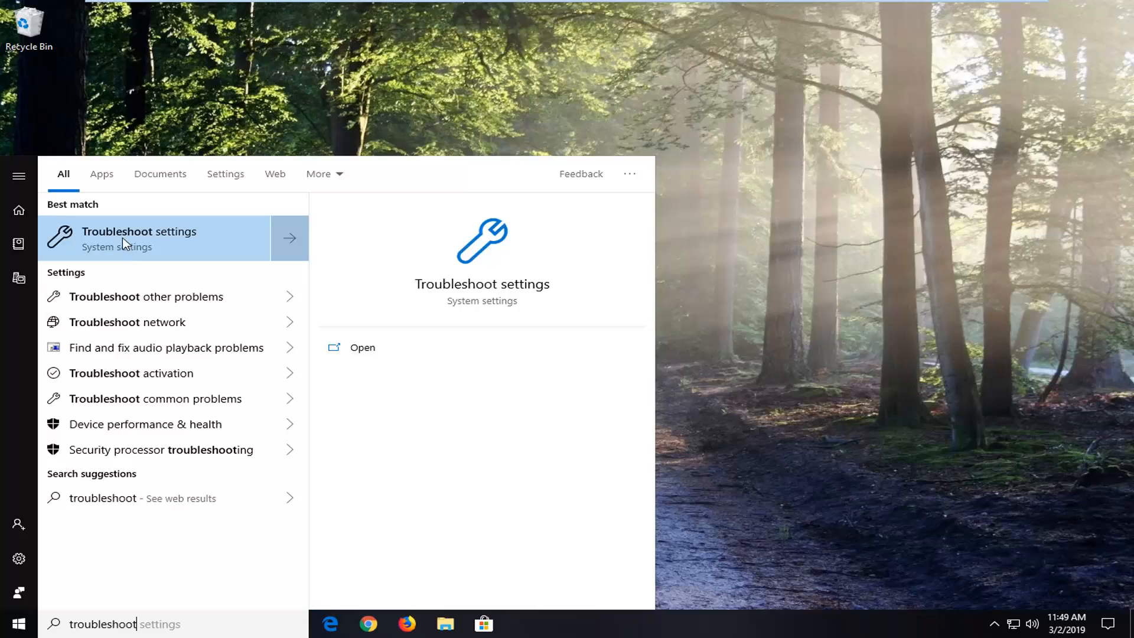
click(139, 232)
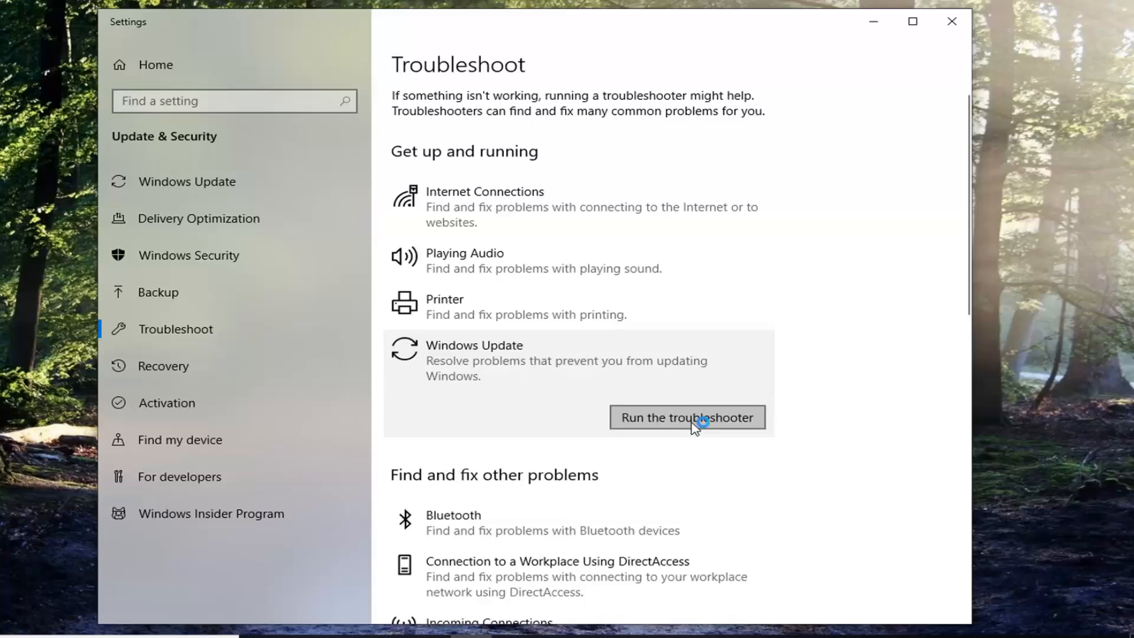
Step: Run the Windows Update troubleshooter until it reports it couldn't identify the problem
click(688, 417)
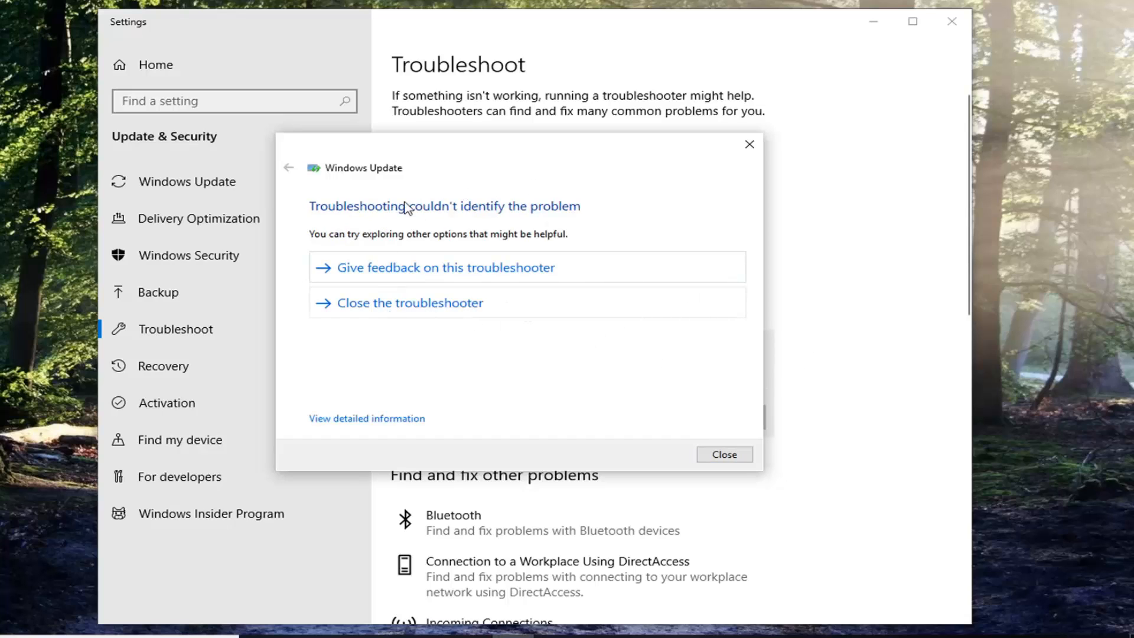
mouse_move(497, 253)
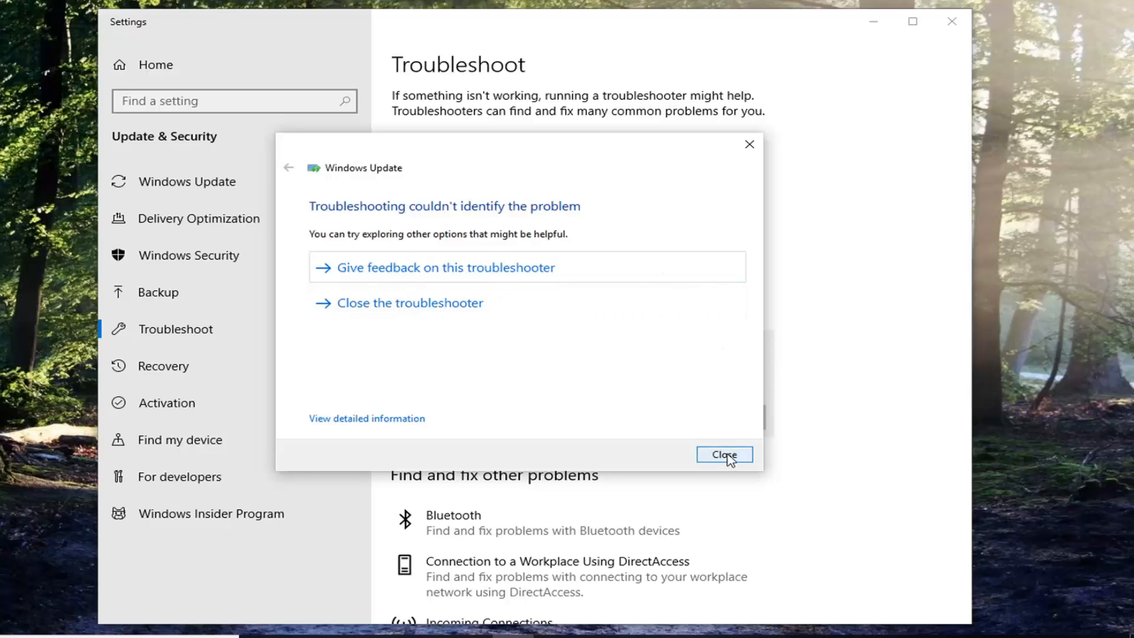
Step: Dismiss the troubleshooter results and close Settings, leaving the desktop showing
click(724, 454)
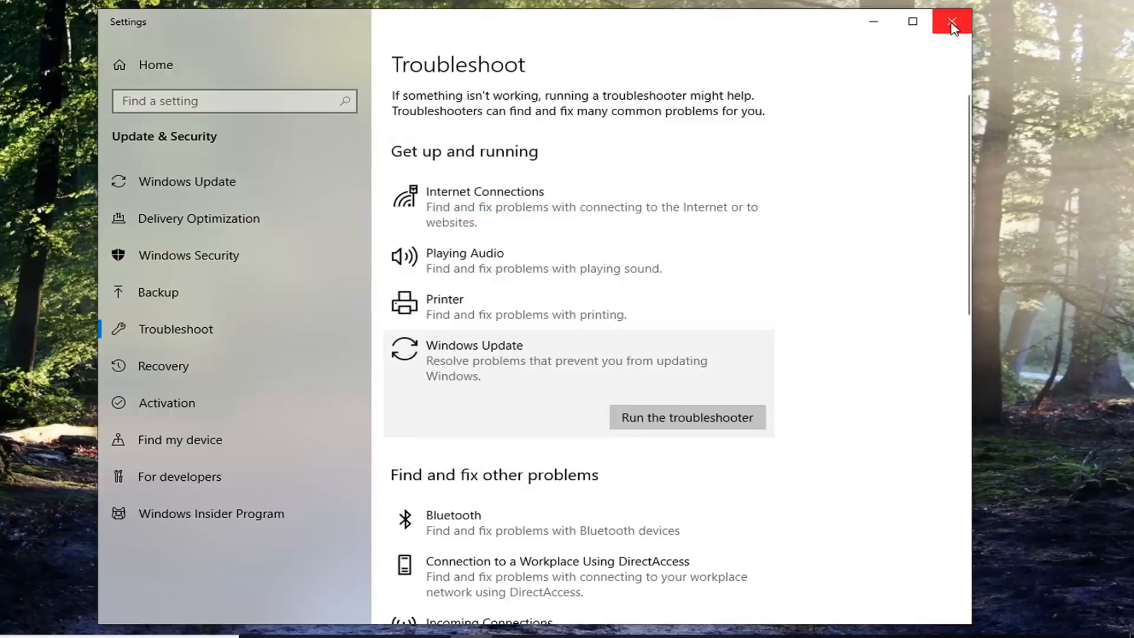
click(953, 22)
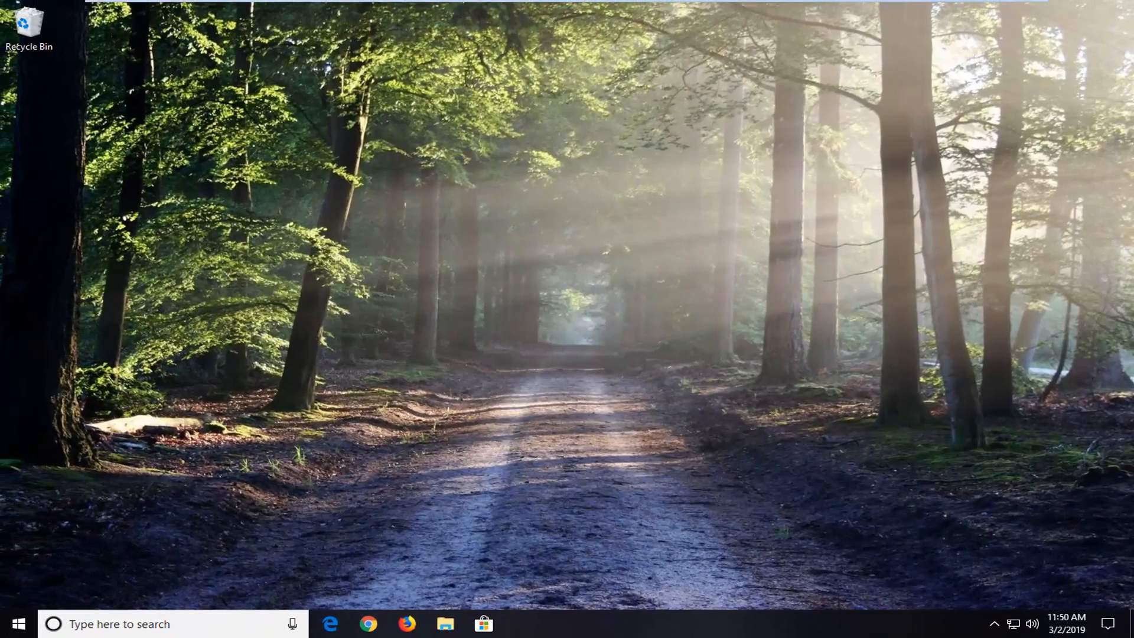